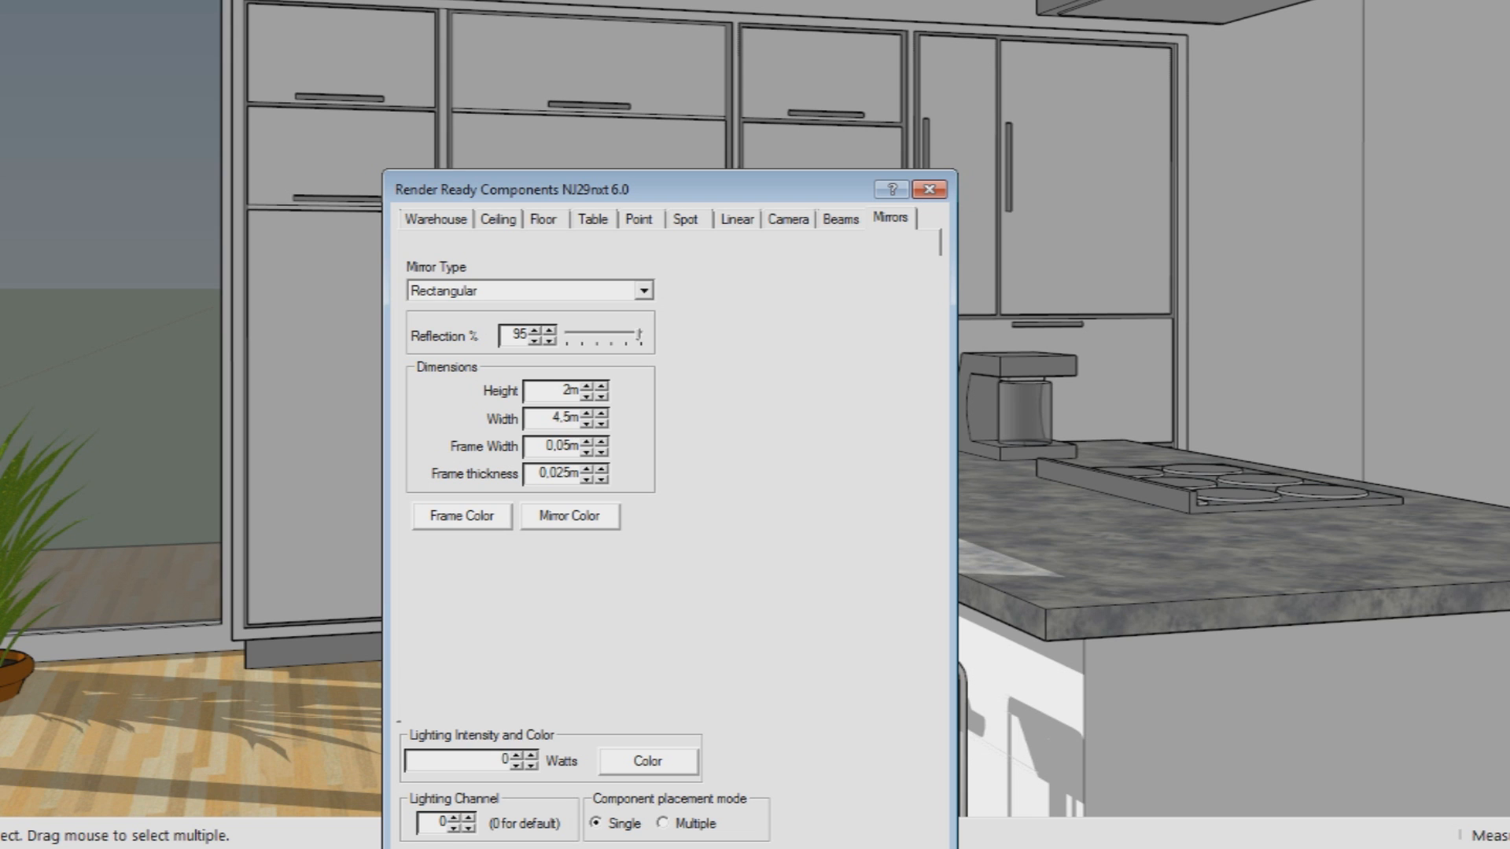
Set the Render Ready mirror to 2.6 m height and 4.7 m width, and open Frame Color.
left_click(587, 394)
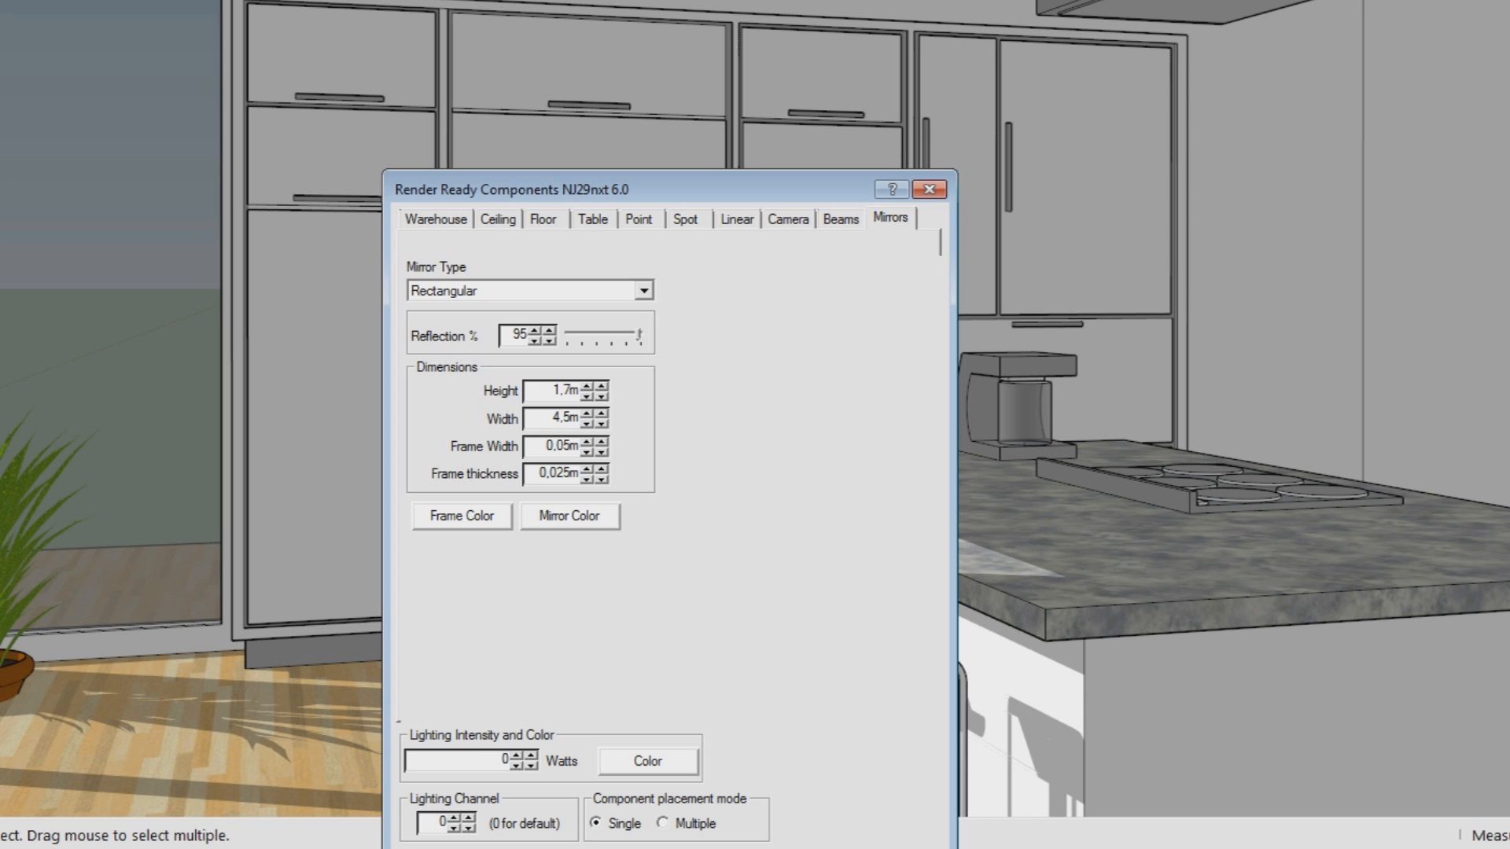
left_click(585, 386)
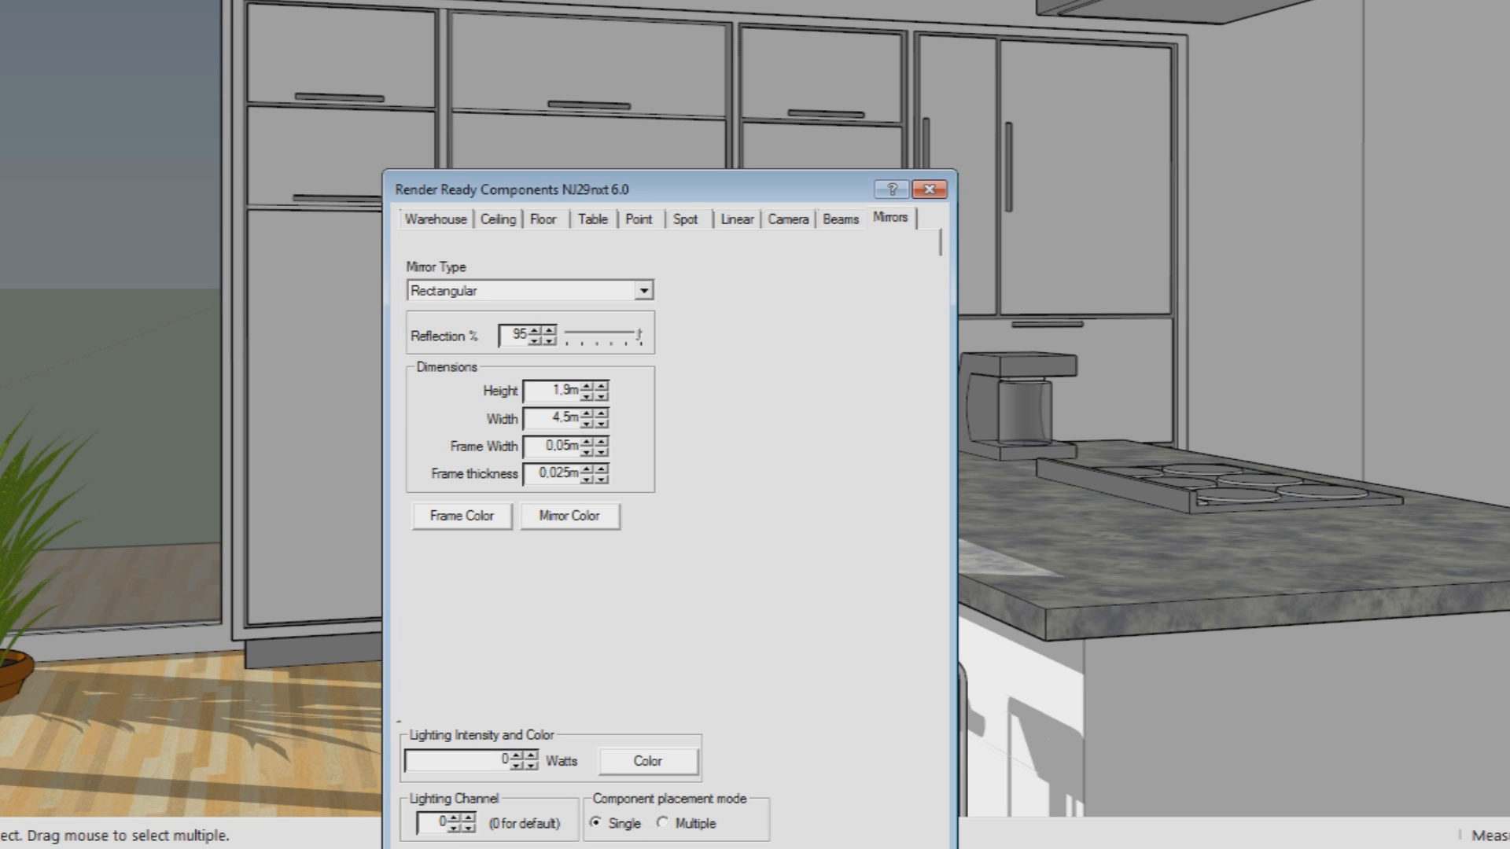
left_click(605, 386)
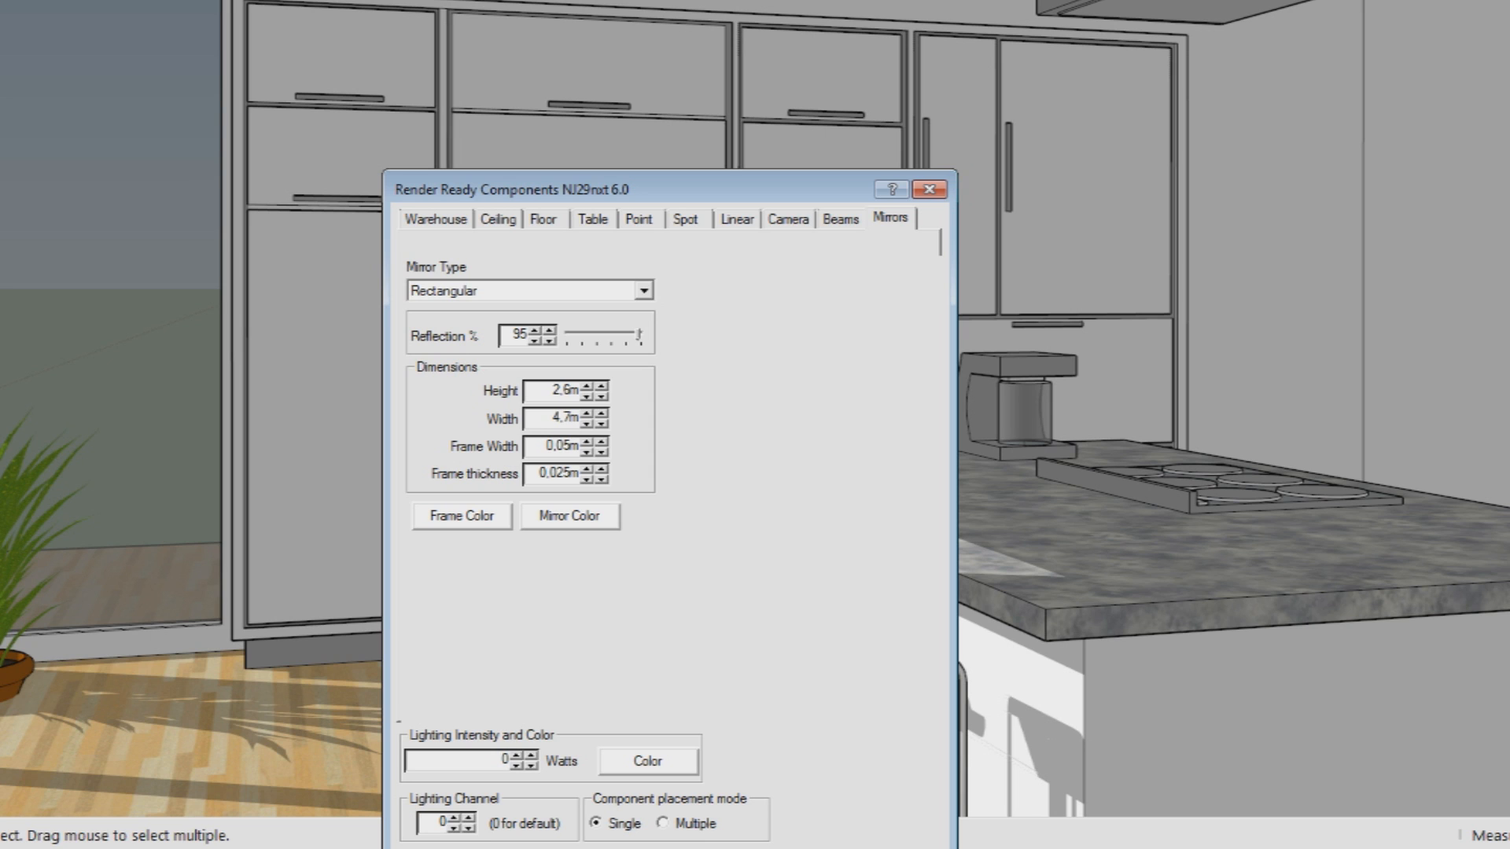
left_click(570, 516)
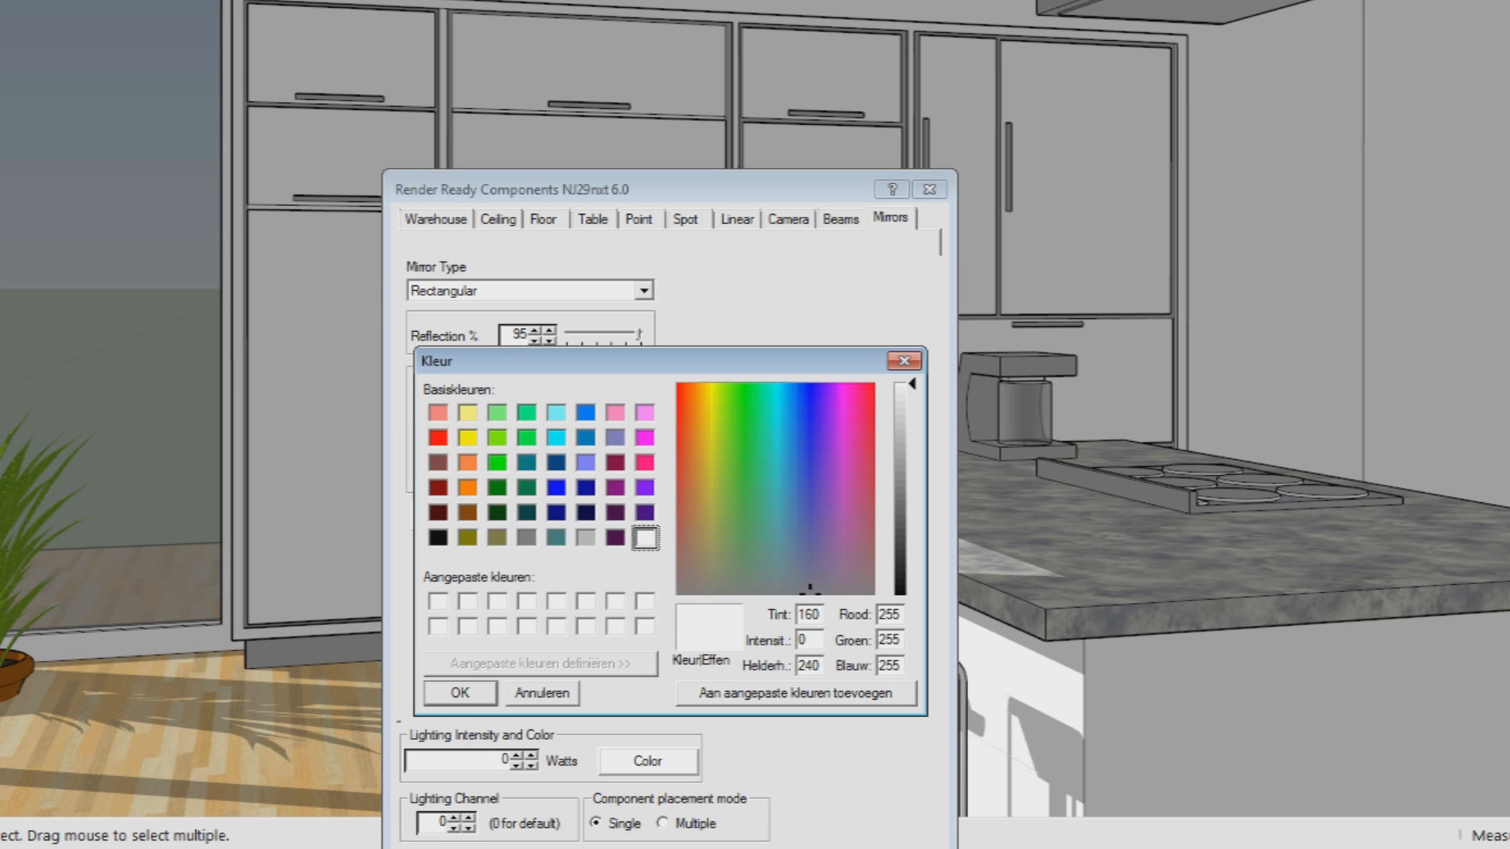
left_click(585, 536)
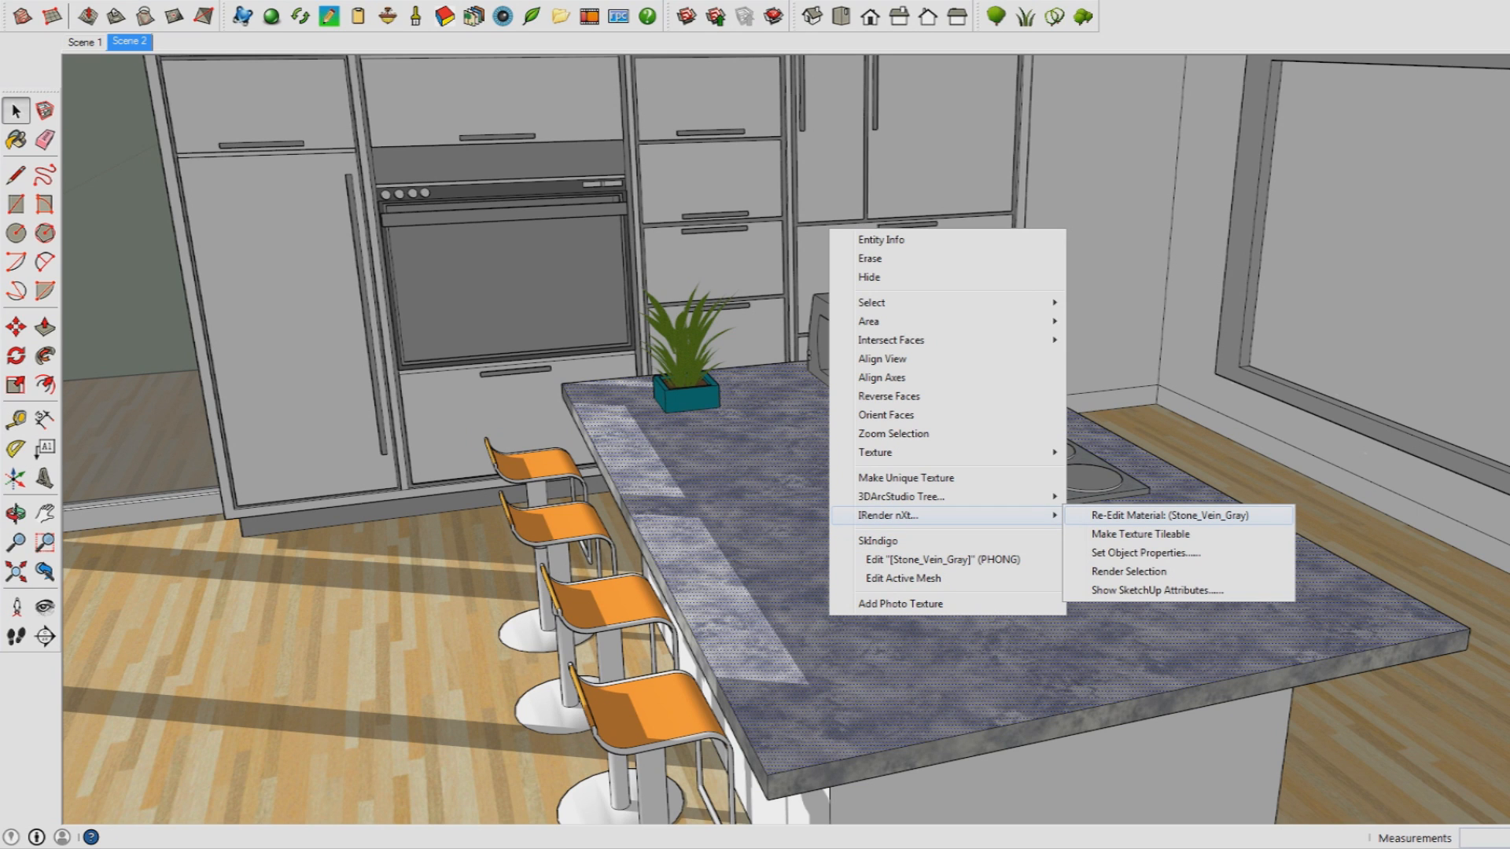
Re-edit the countertop's Stone_Vein_Gray material and browse its Default preset material types.
left_click(1168, 514)
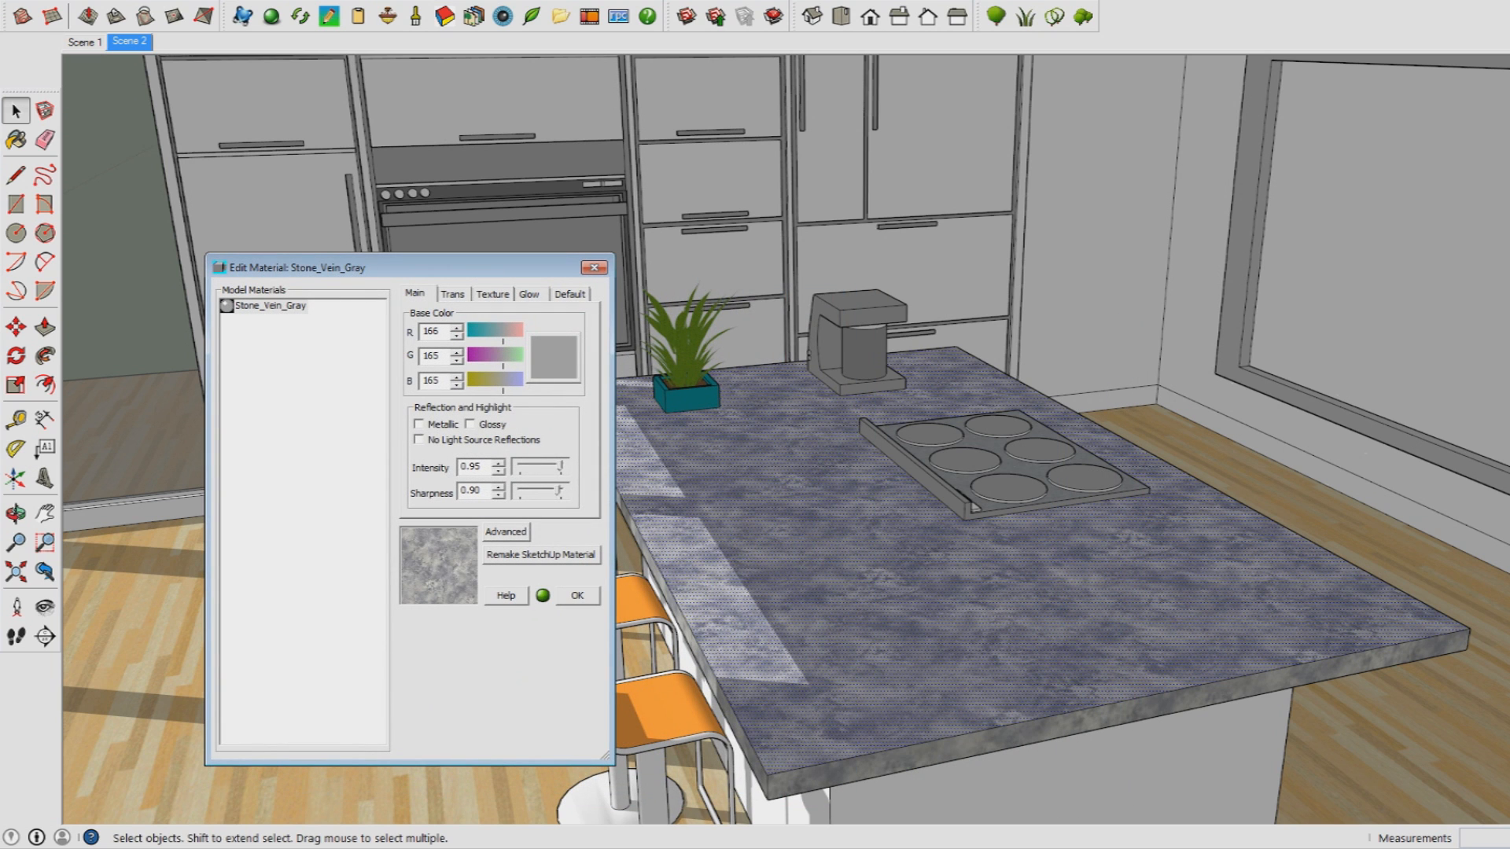
left_click(570, 293)
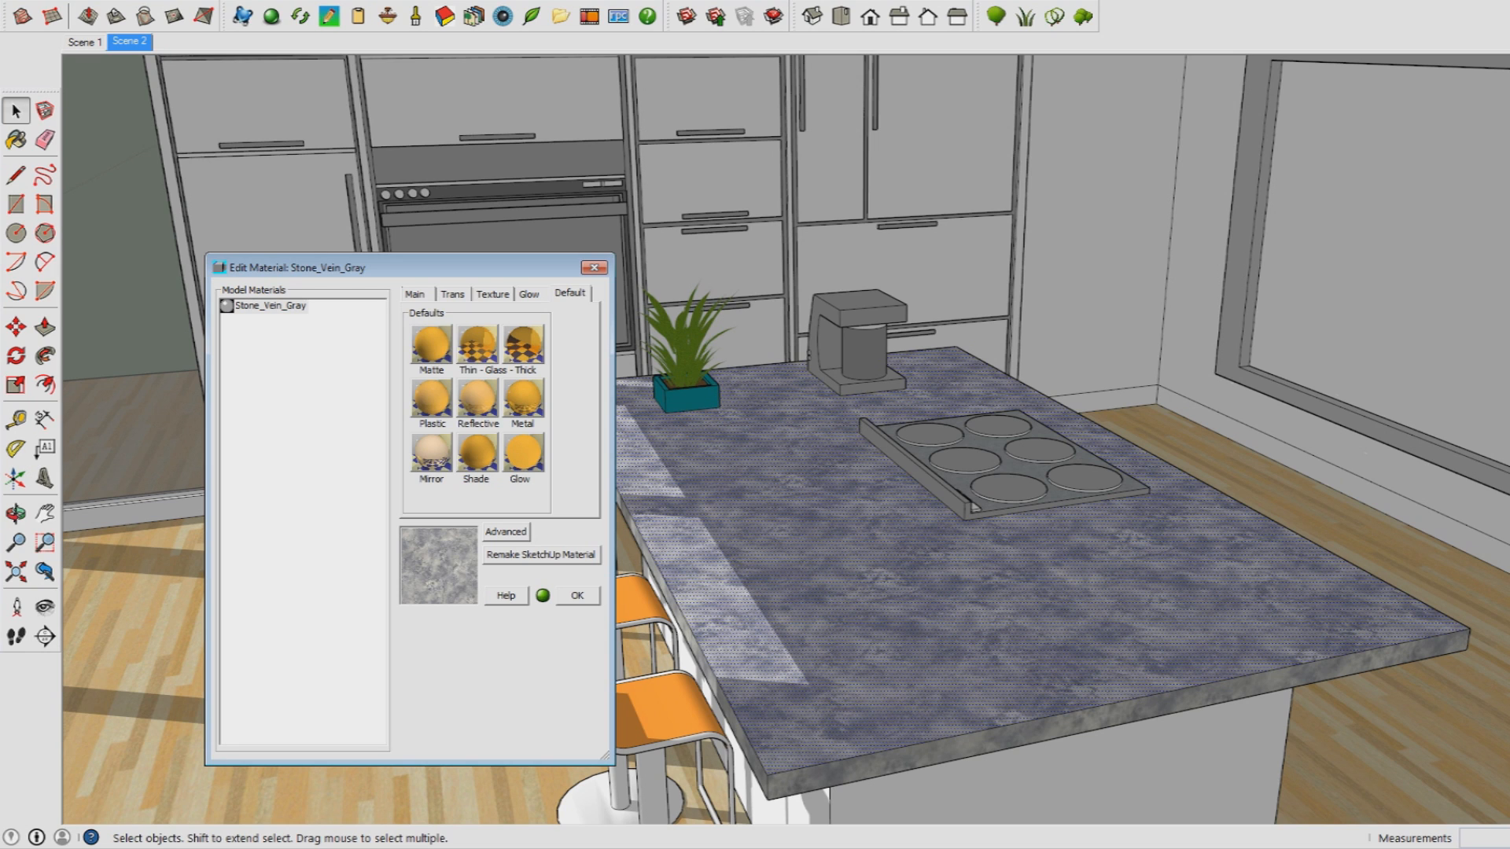
left_click(414, 293)
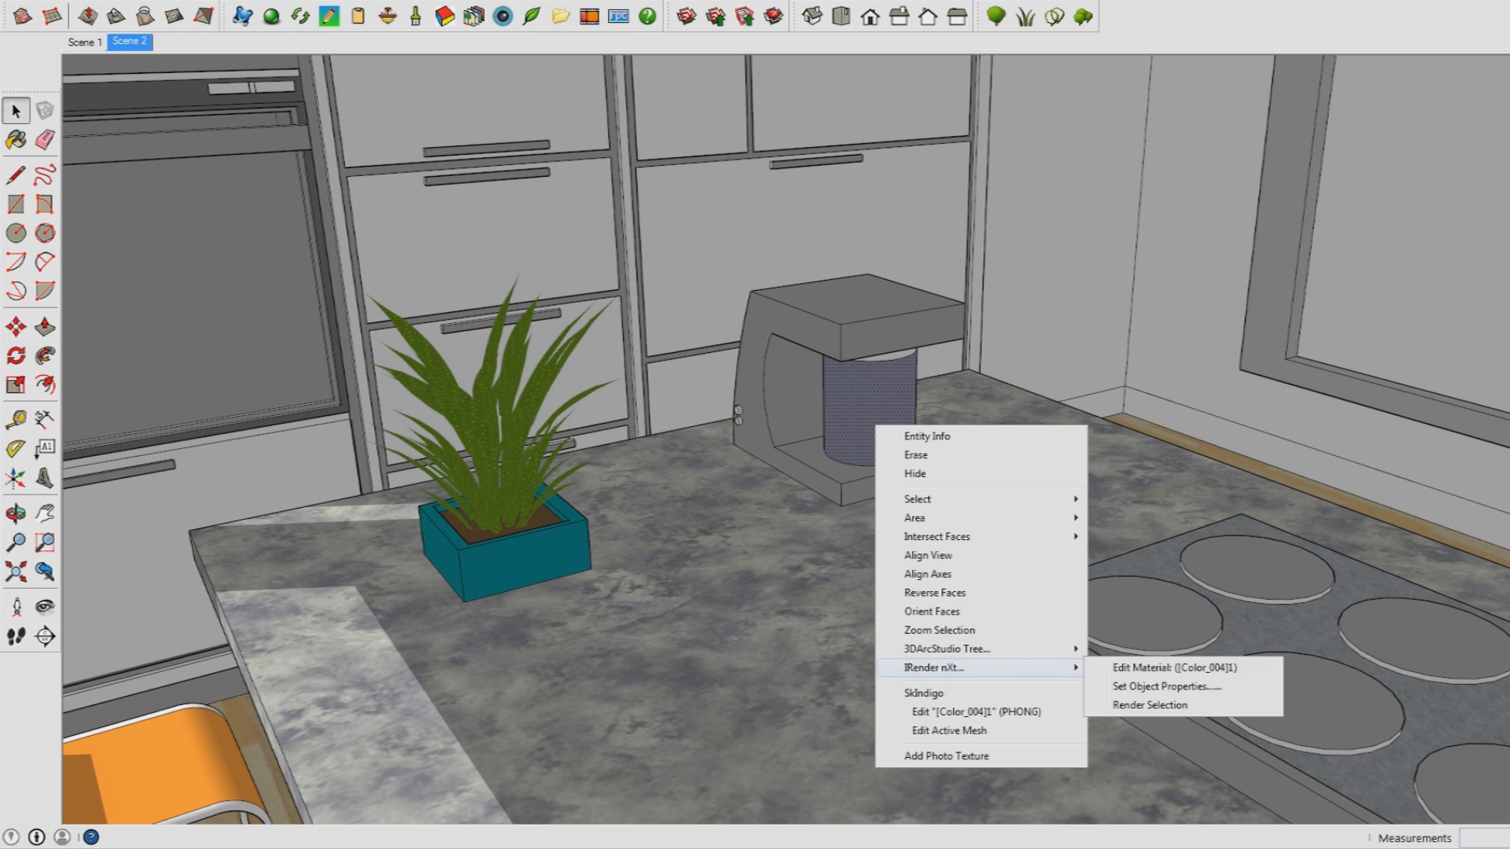
Edit the coffee maker's grey material, apply a Default preset and tick Metallic.
left_click(1162, 667)
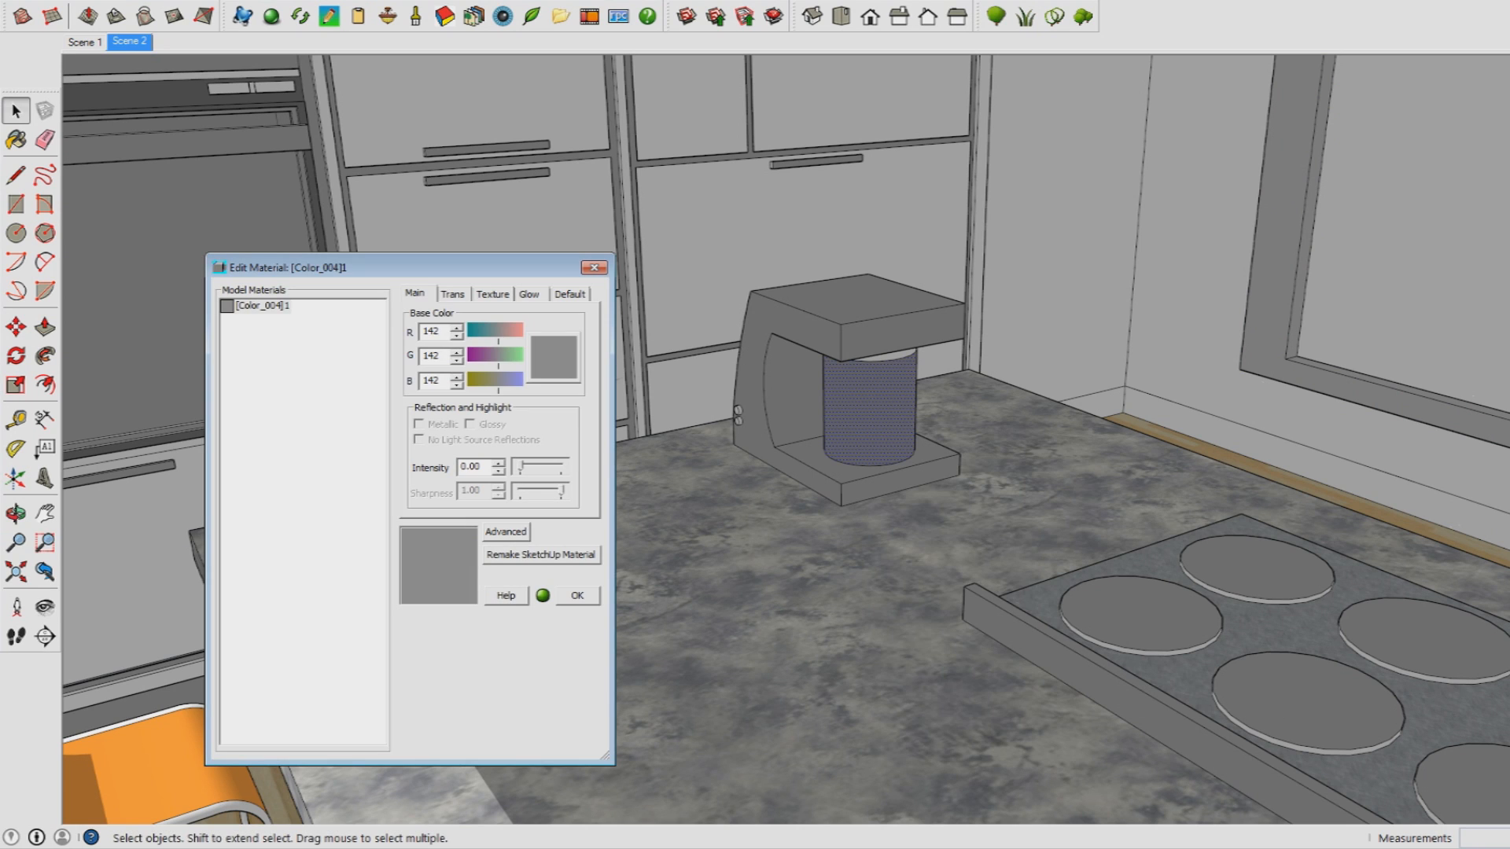
left_click(569, 294)
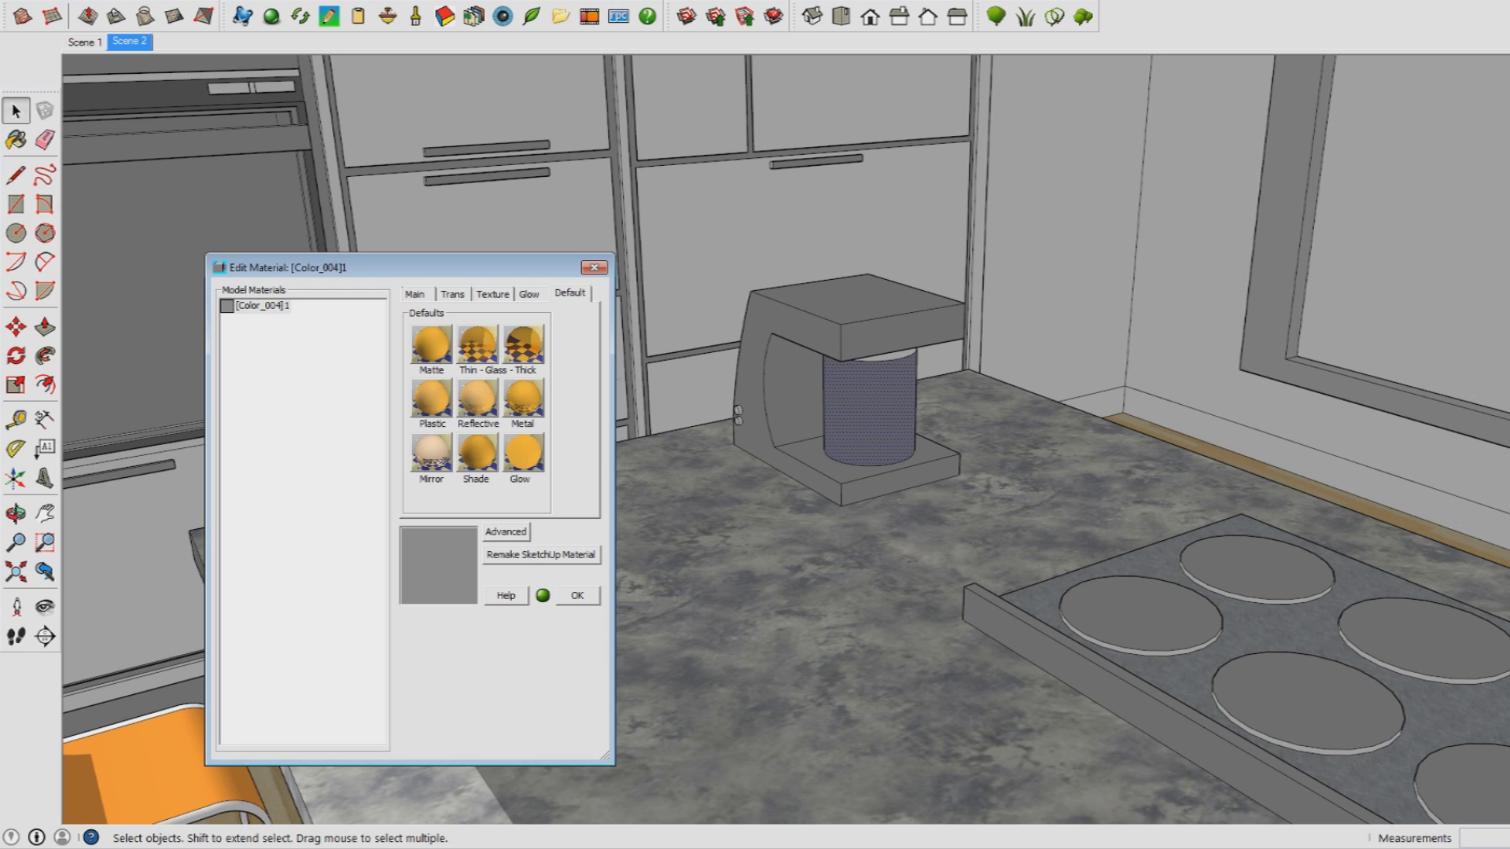
left_click(414, 295)
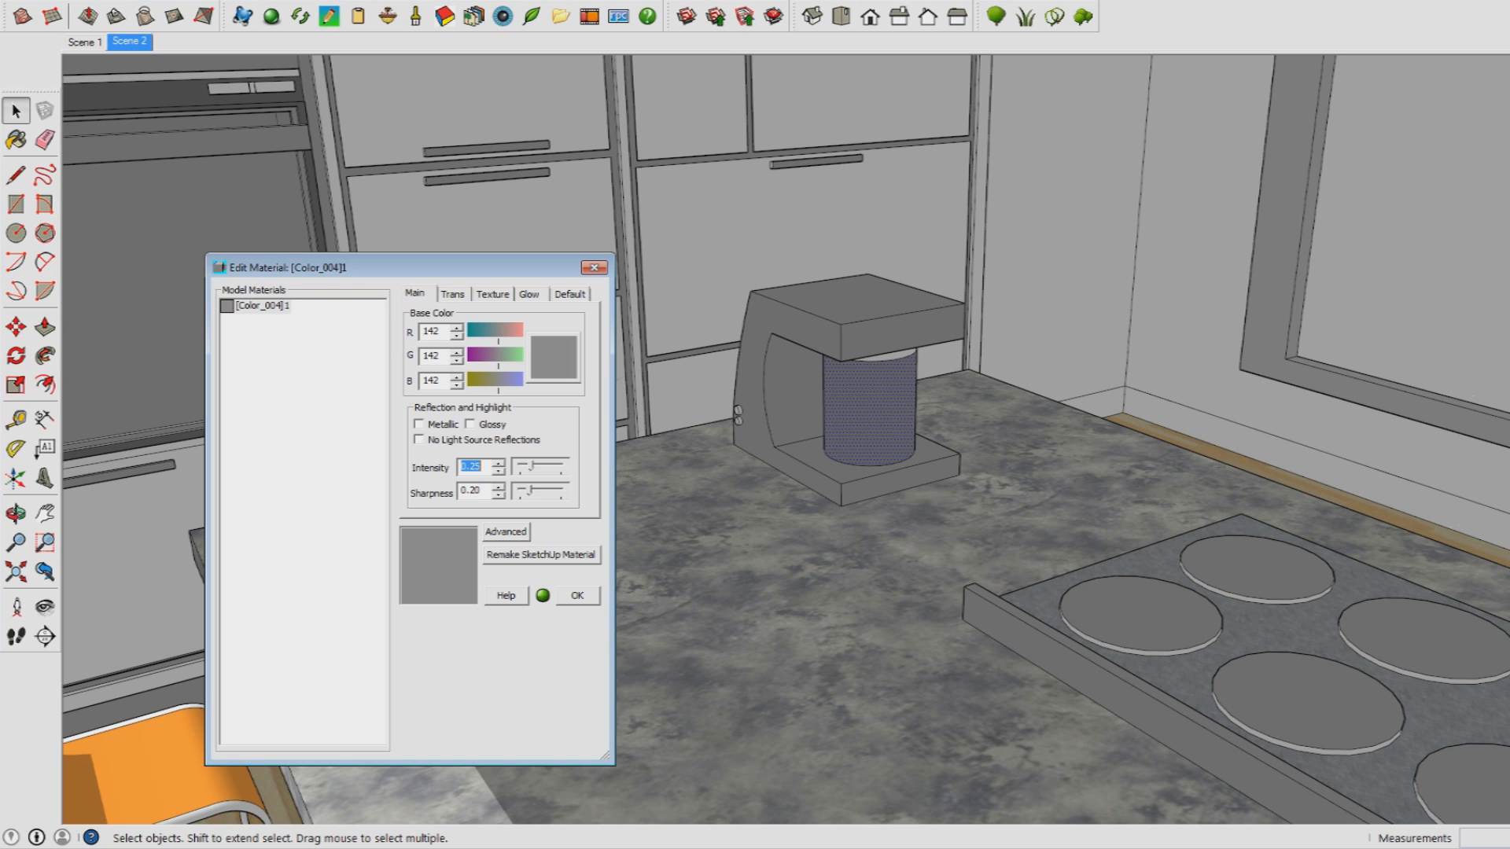
left_click(419, 424)
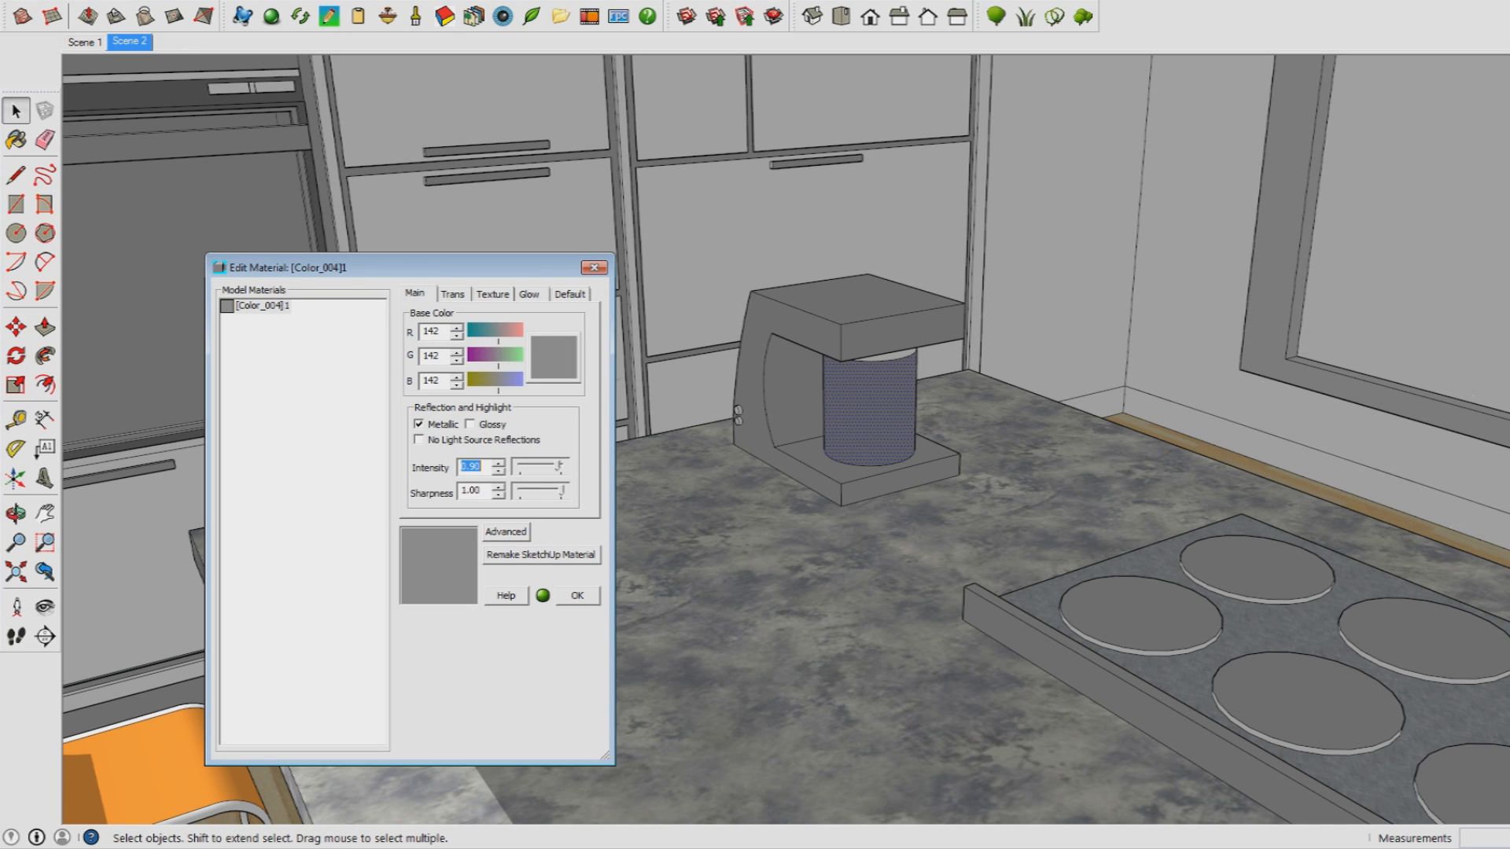
Reapply the preset, re-tick Metallic and set reflection intensity to 0.85.
left_click(453, 294)
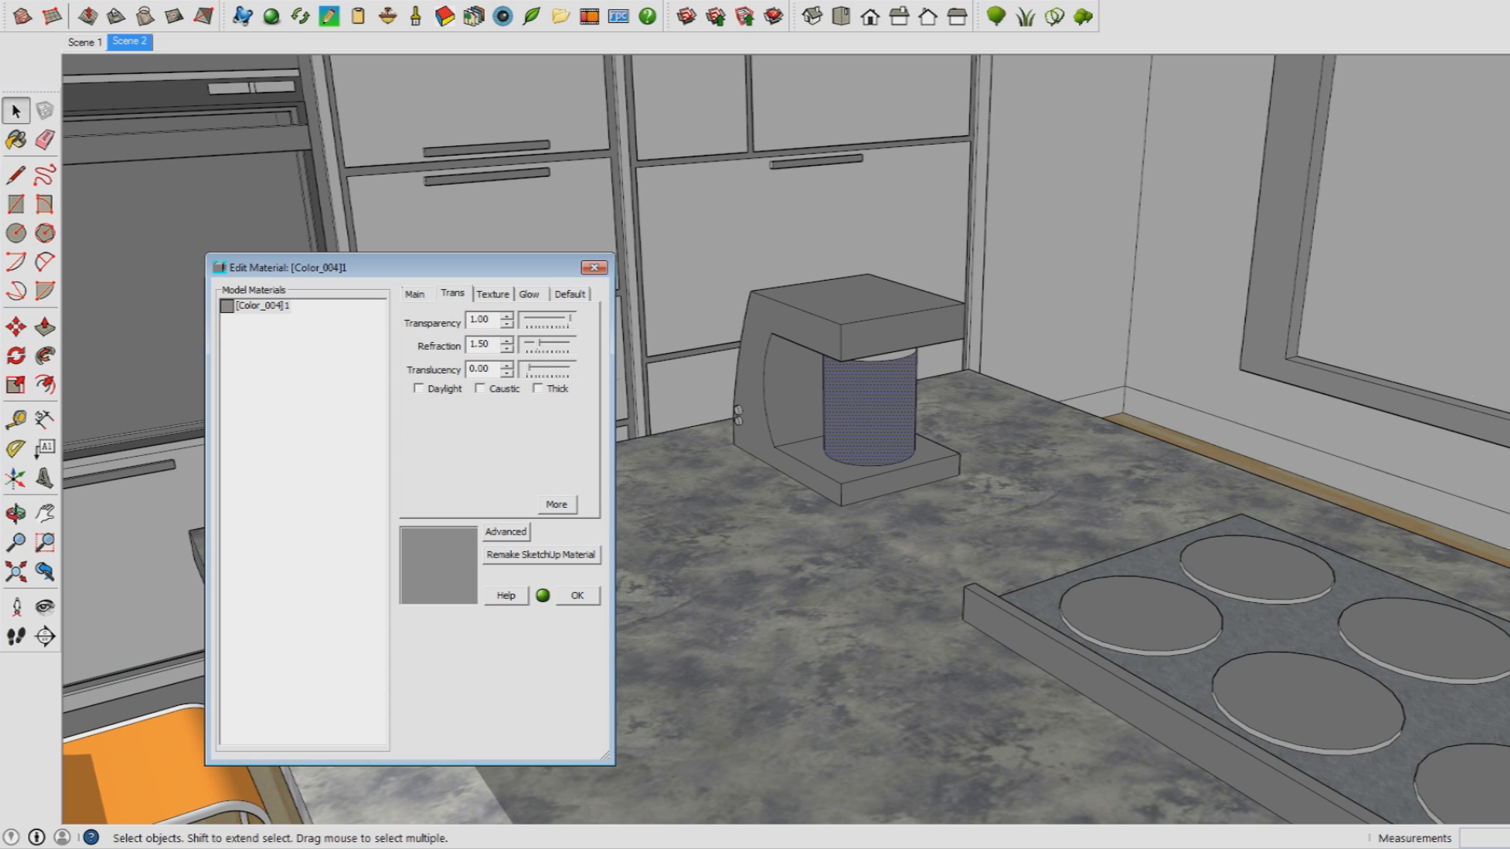
left_click(570, 293)
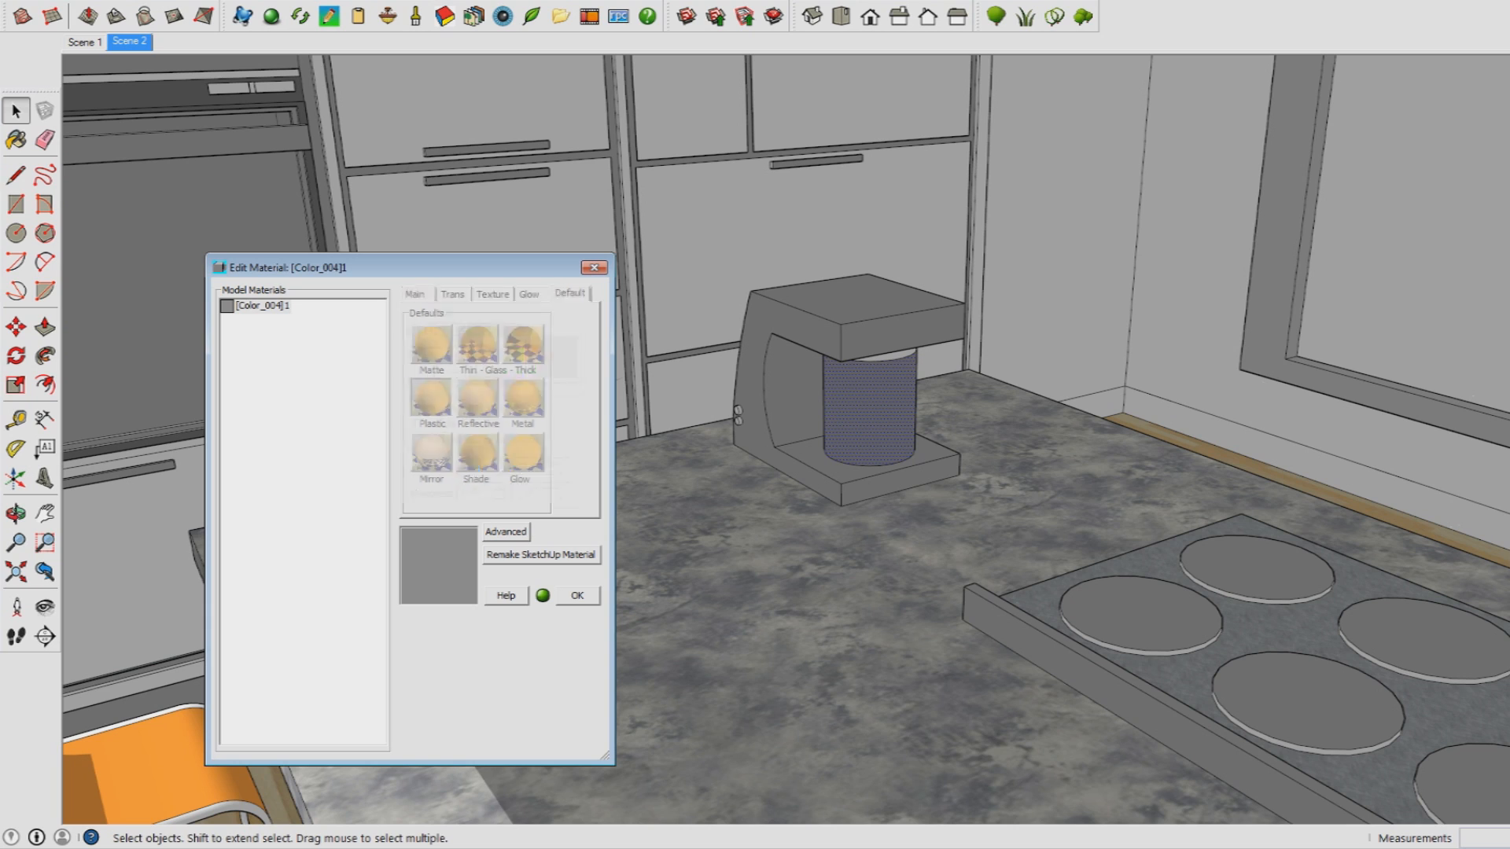
left_click(413, 293)
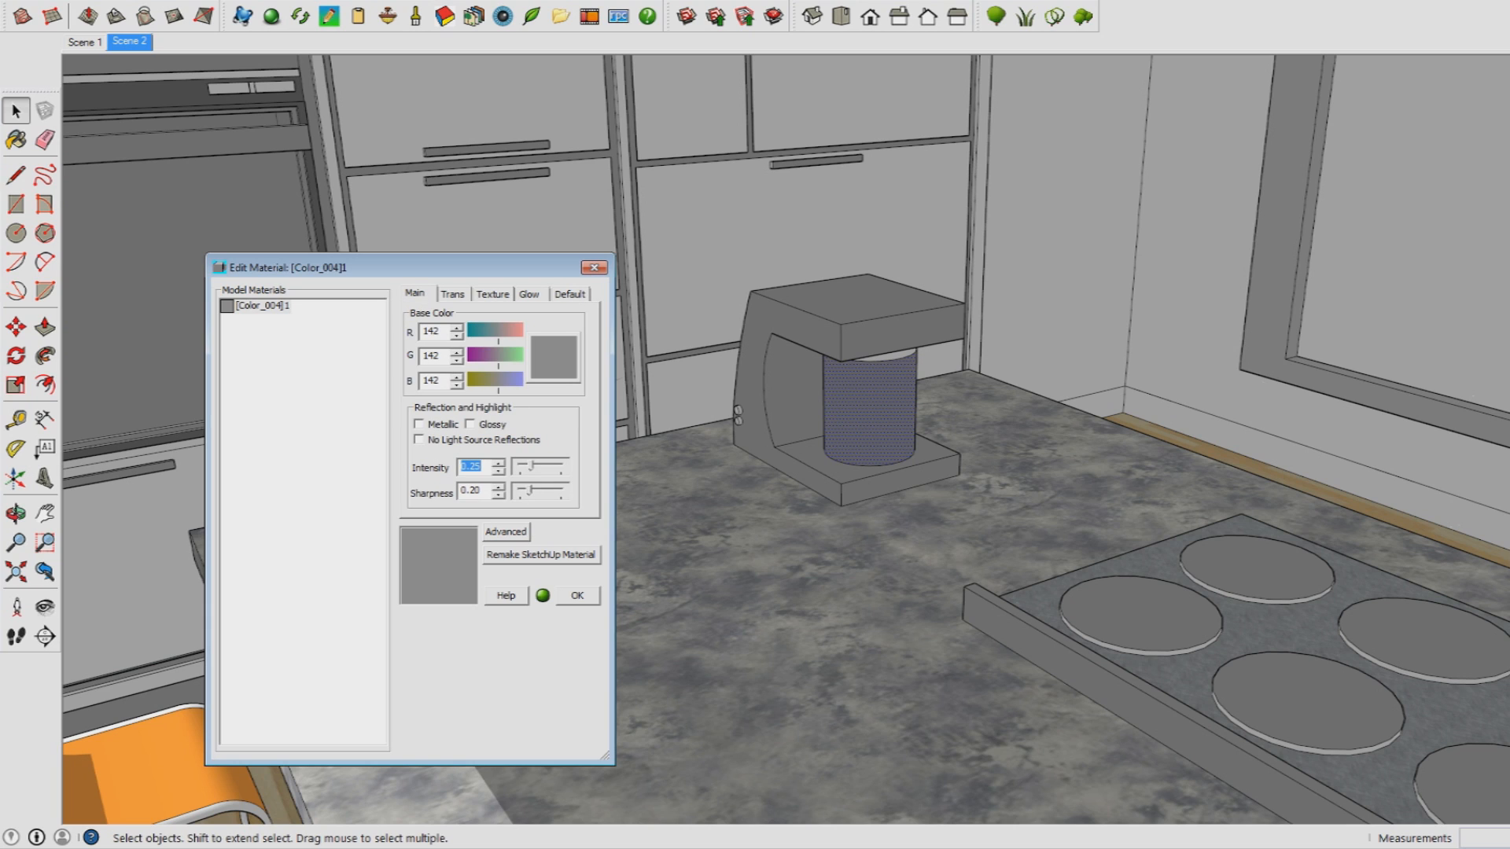
left_click(419, 424)
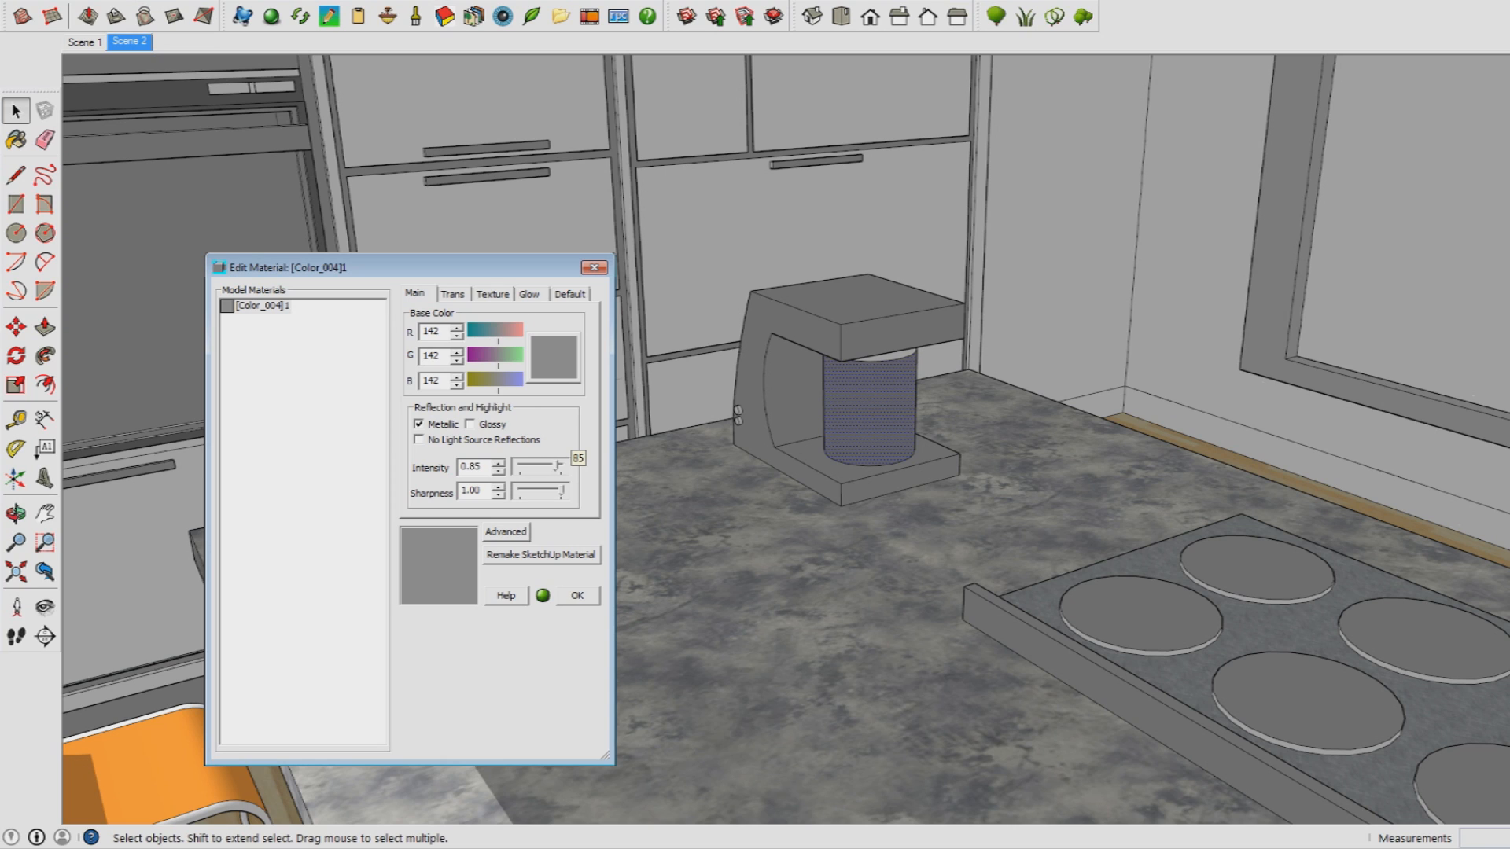
left_click(500, 463)
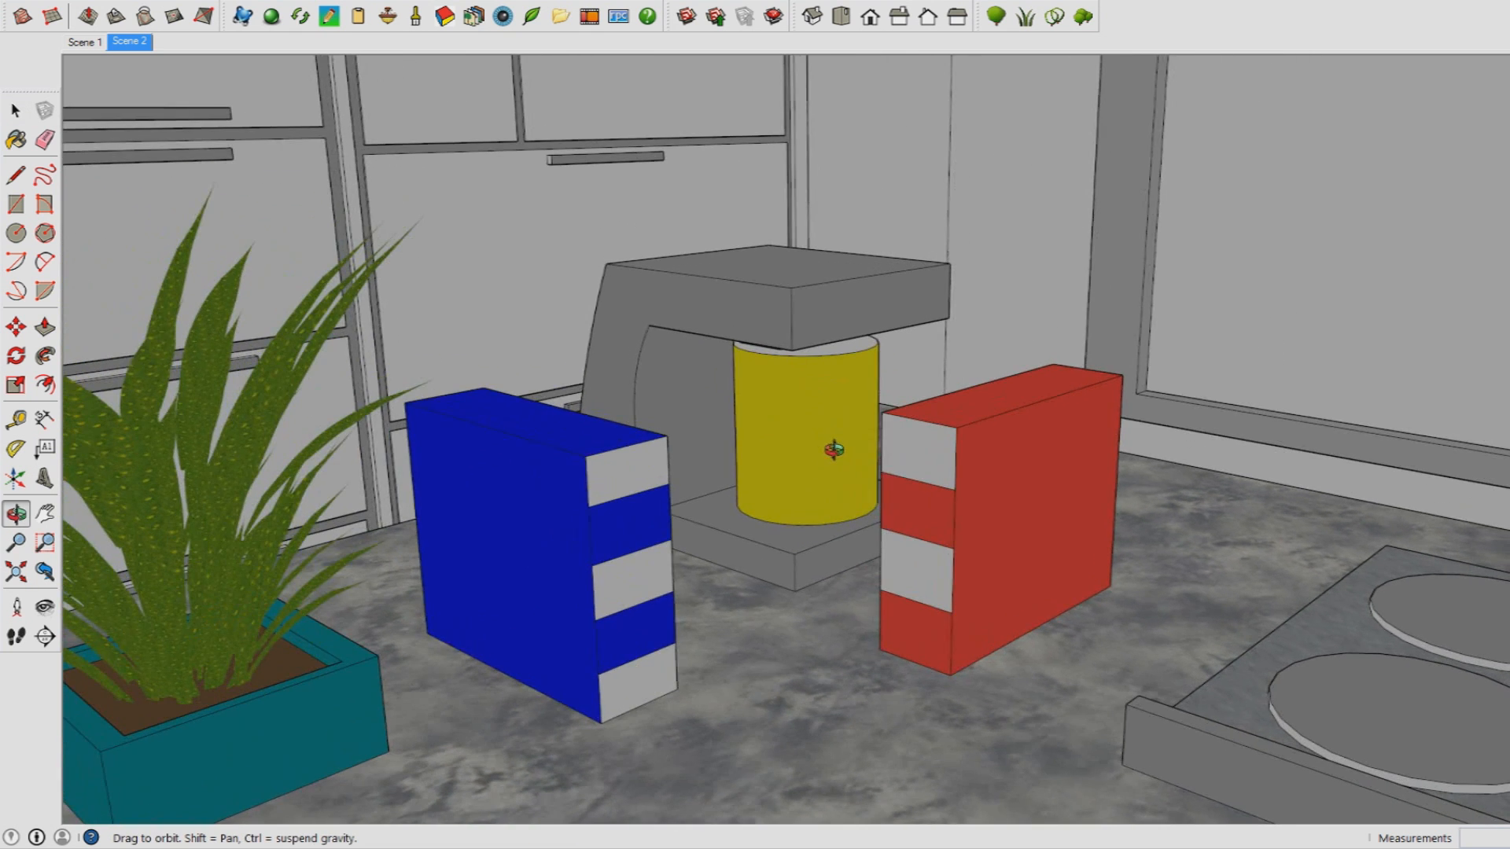
Select the yellow jug and re-edit its Color_E02 material in IRender nXt.
left_click(16, 110)
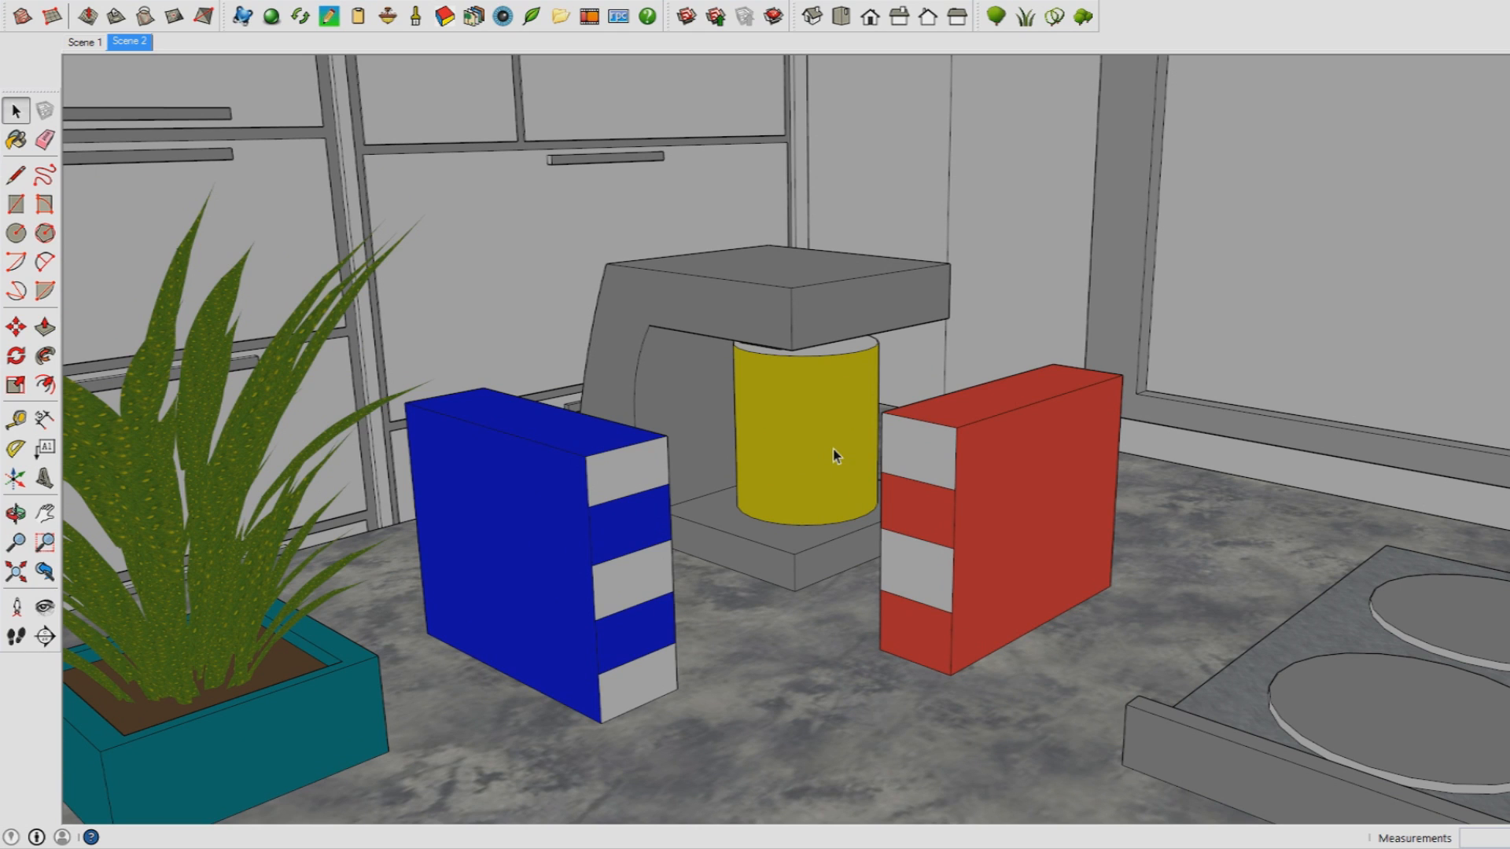
right_click(833, 455)
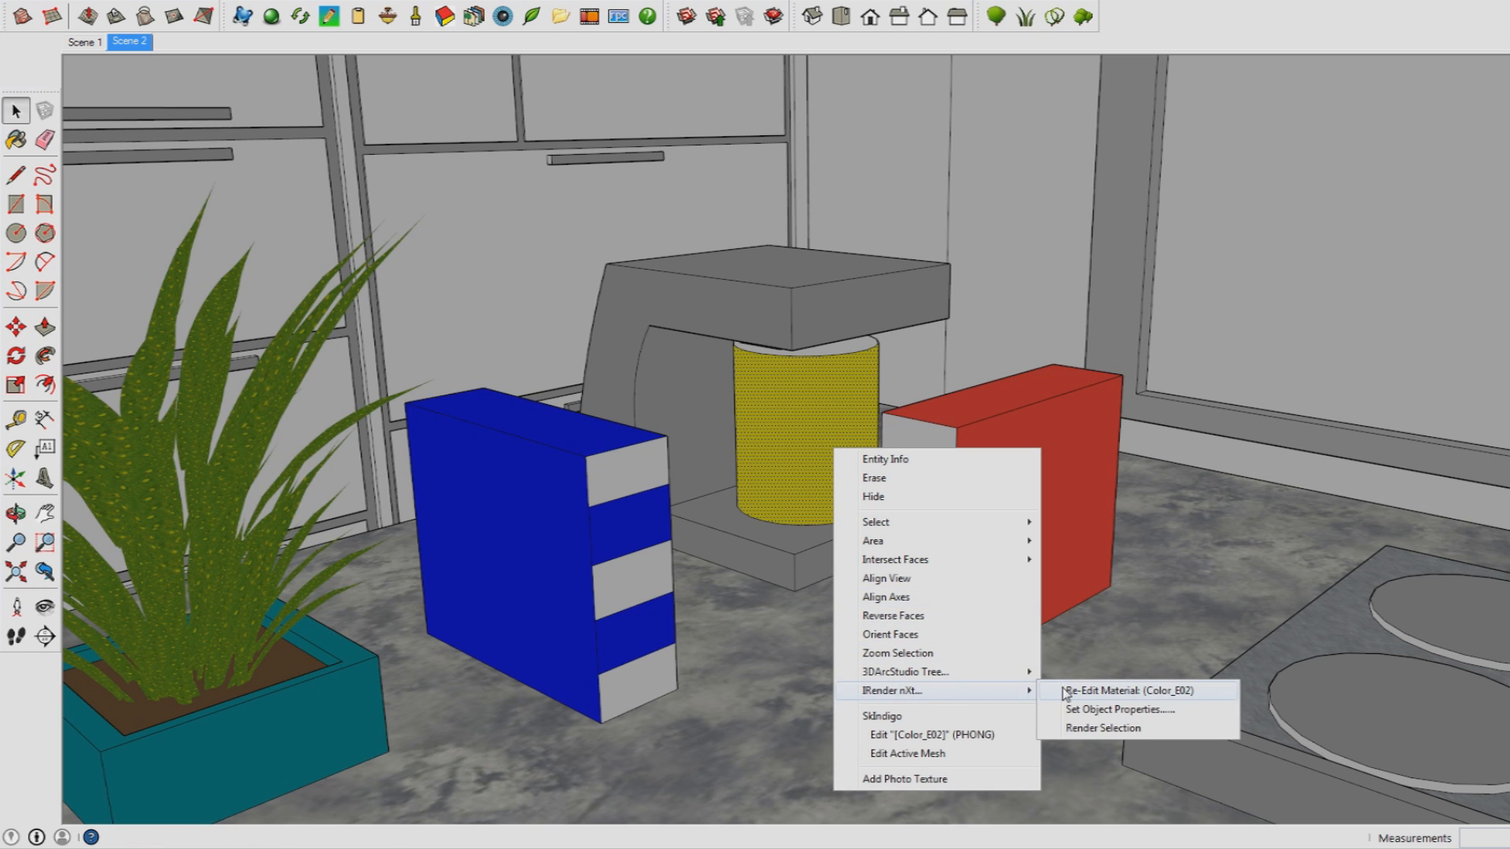
left_click(1129, 690)
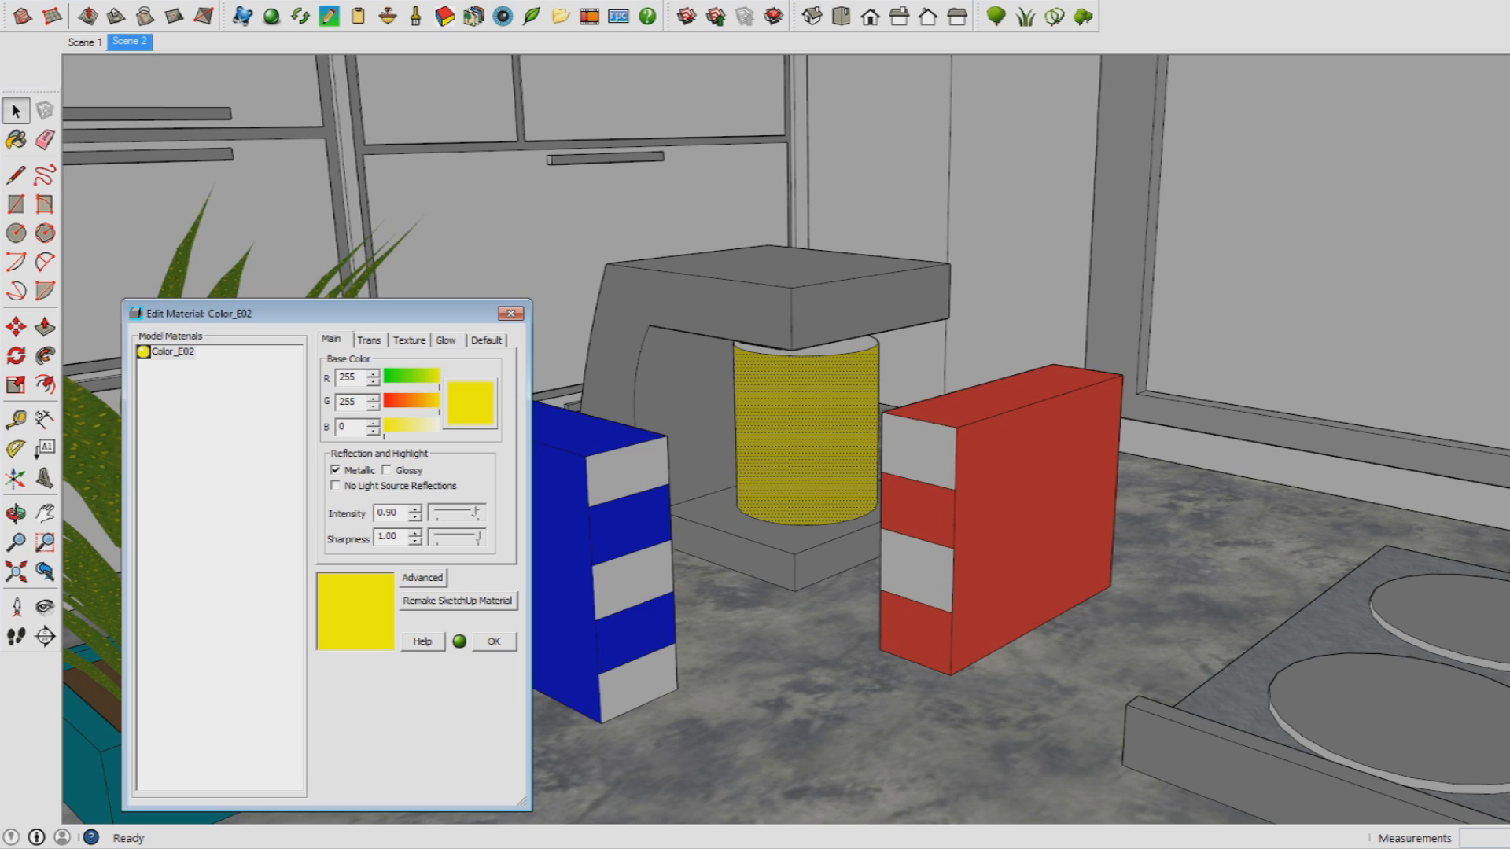
Confirm the Color_E02 settings with OK, then reopen the yellow jug's material editor.
left_click(351, 426)
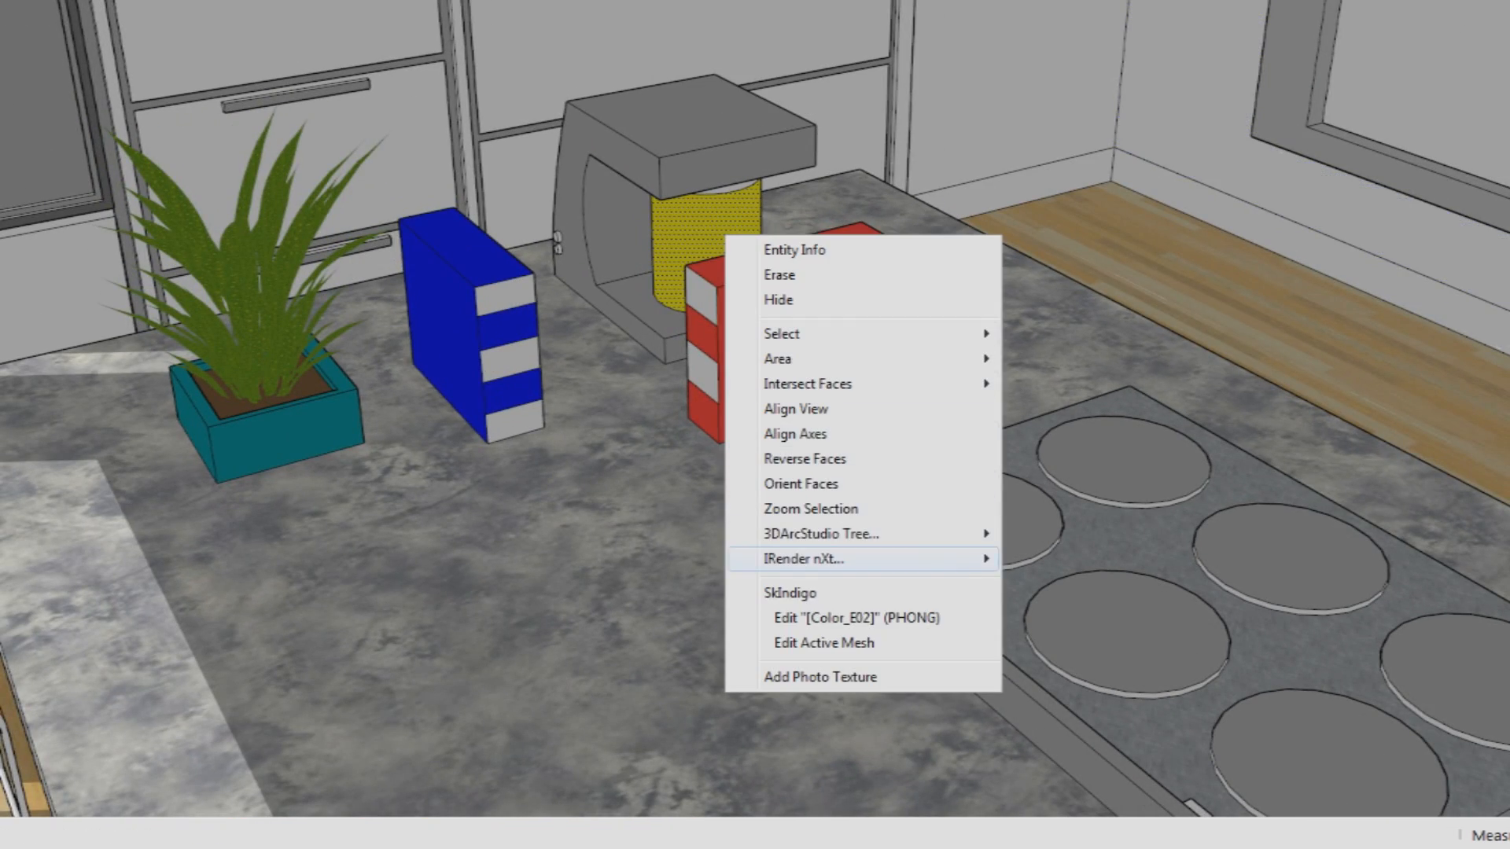
left_click(854, 617)
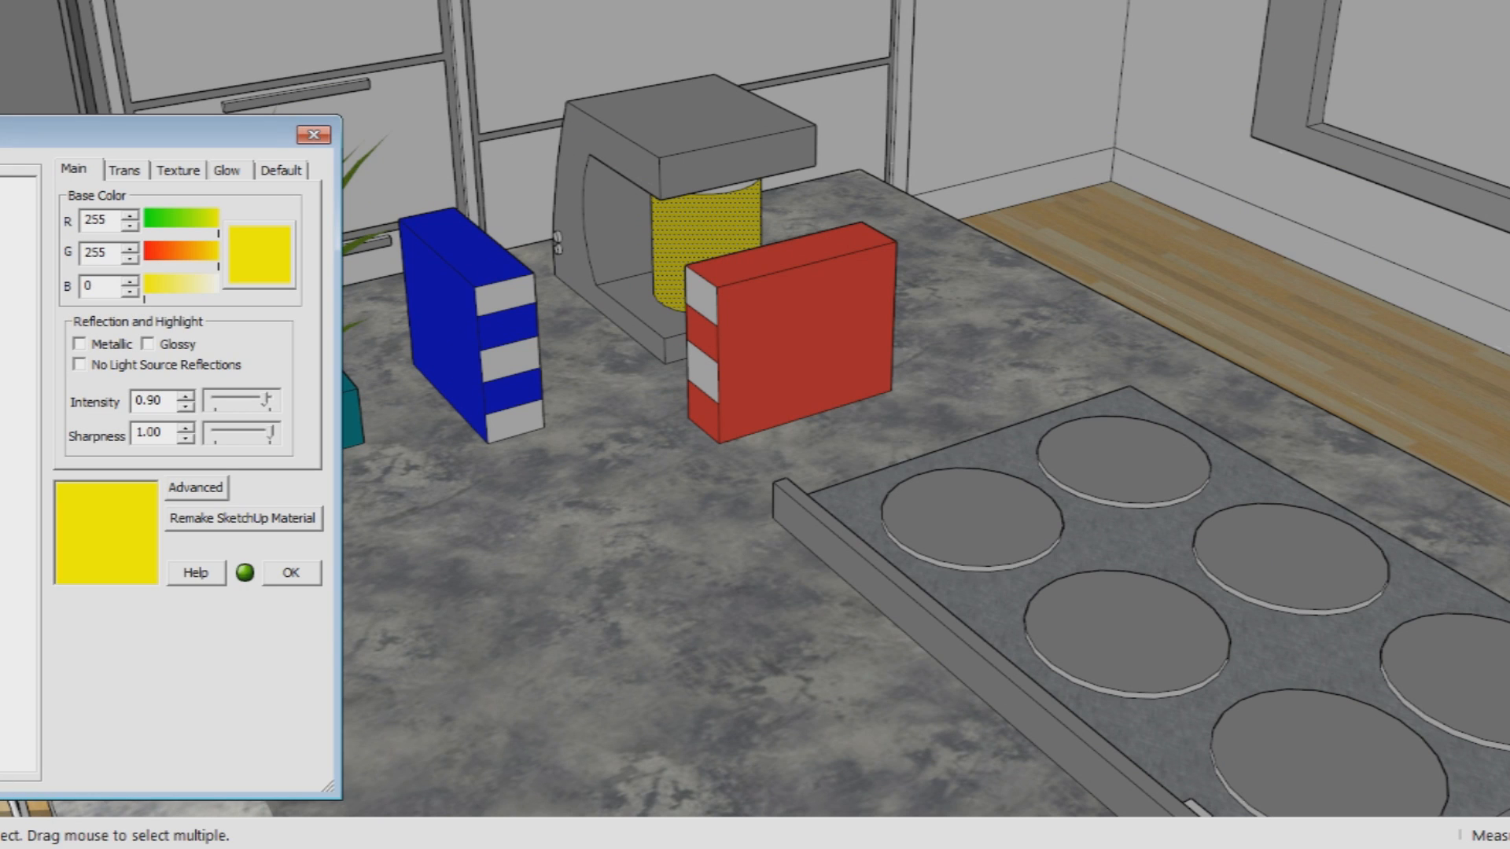